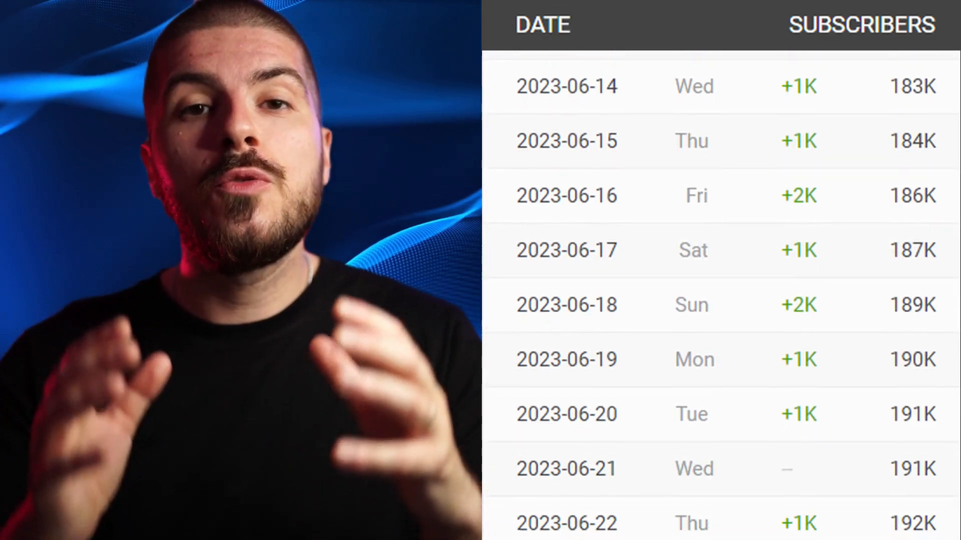
Step: Submit the Midjourney prompt 'superman as a vampire, realistic, full body, HD, superman suit --ar 2:3'
scroll(down, 3)
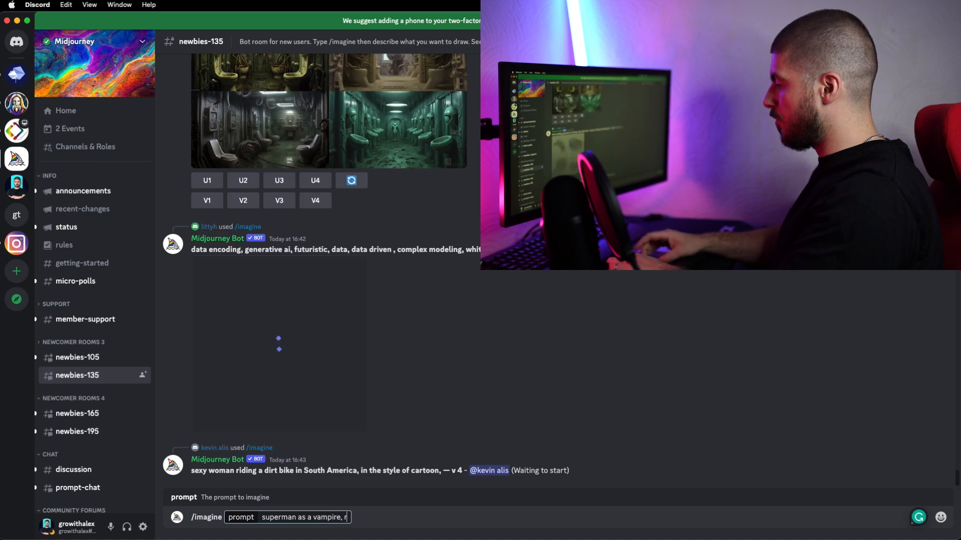
text(ealistic, full body, HD, superman suit --ar)
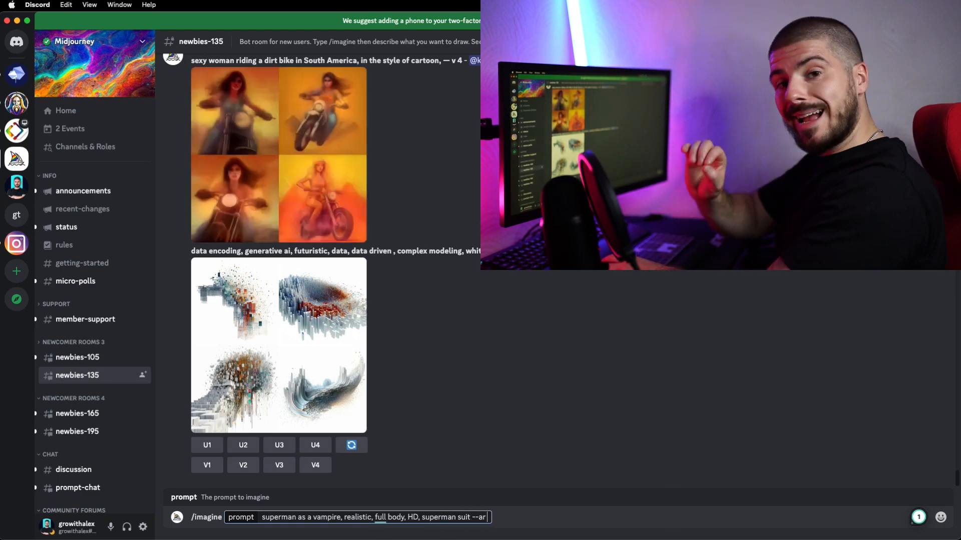
text(2)
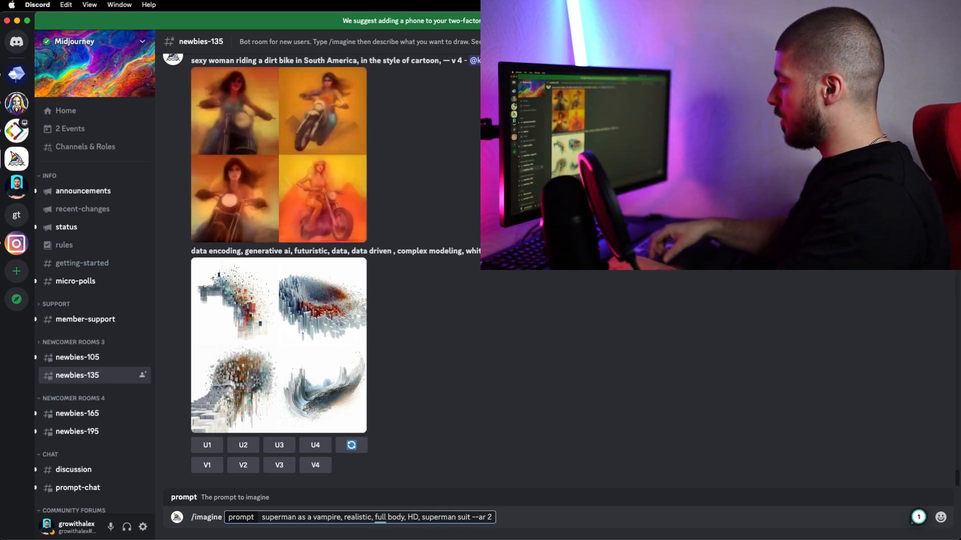
text(:3)
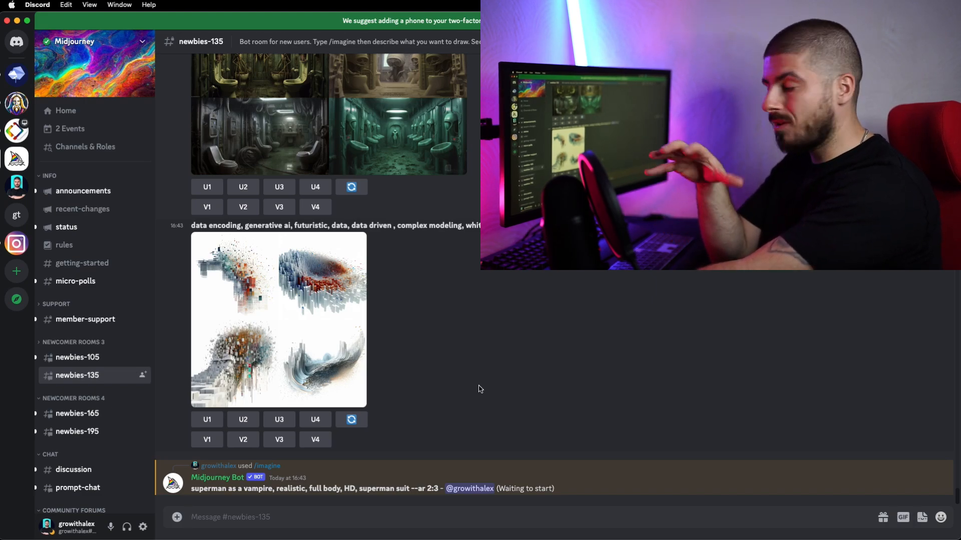
mouse_move(477, 420)
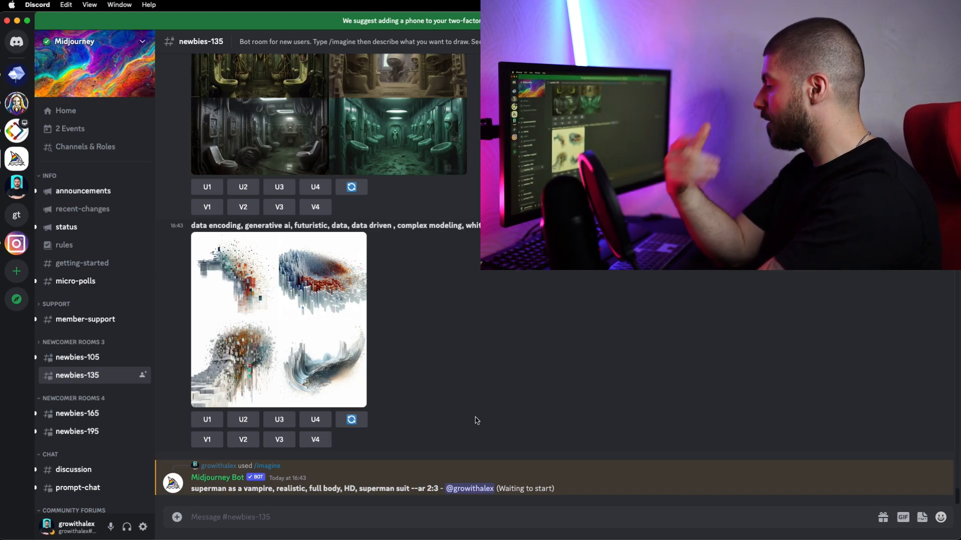
scroll(down, 3)
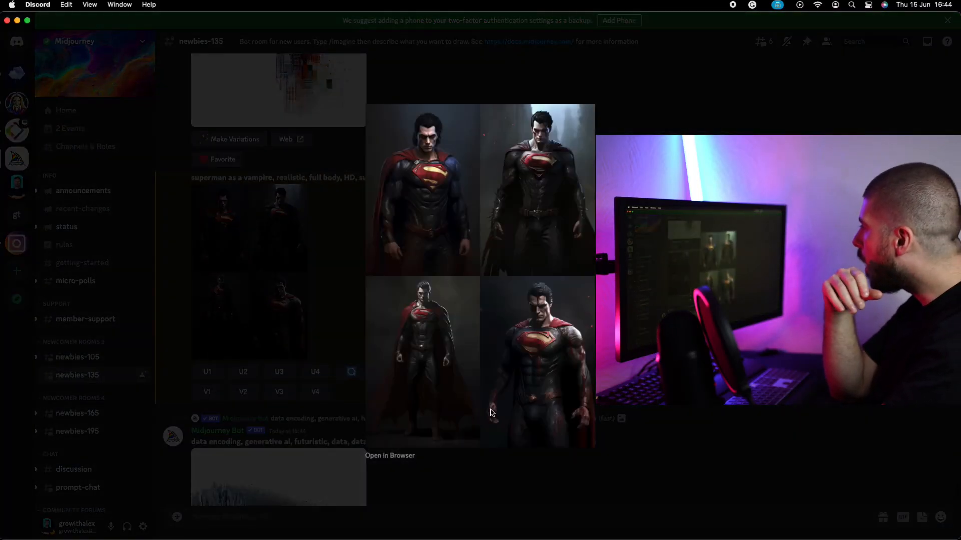
mouse_move(479, 408)
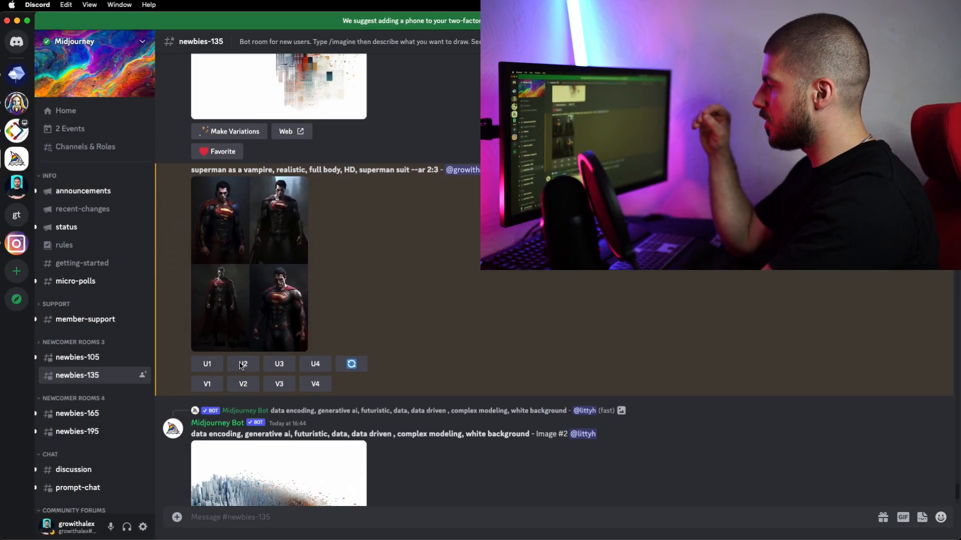
Step: Upscale U2, rerun the prompt with 'scary' added, and upscale U1 of the new grid
click(242, 364)
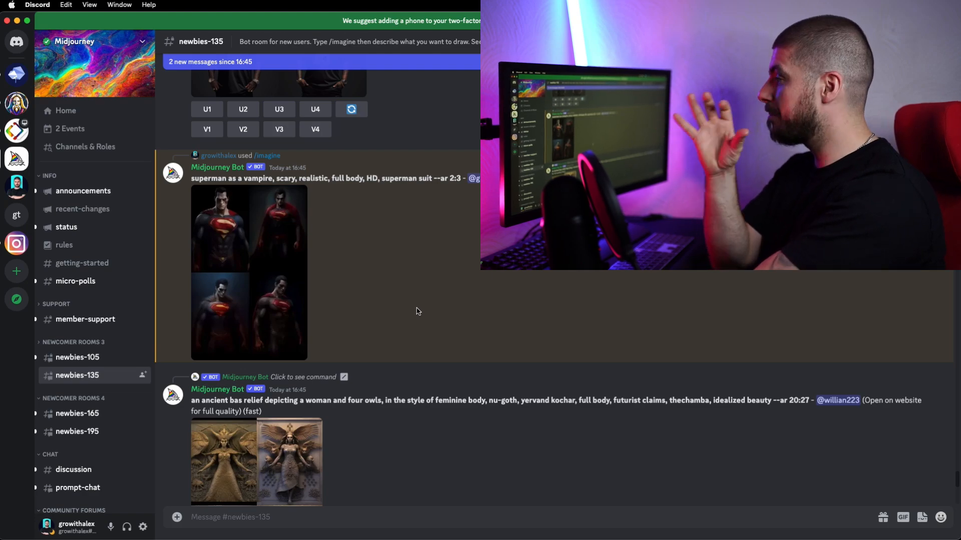
mouse_move(447, 318)
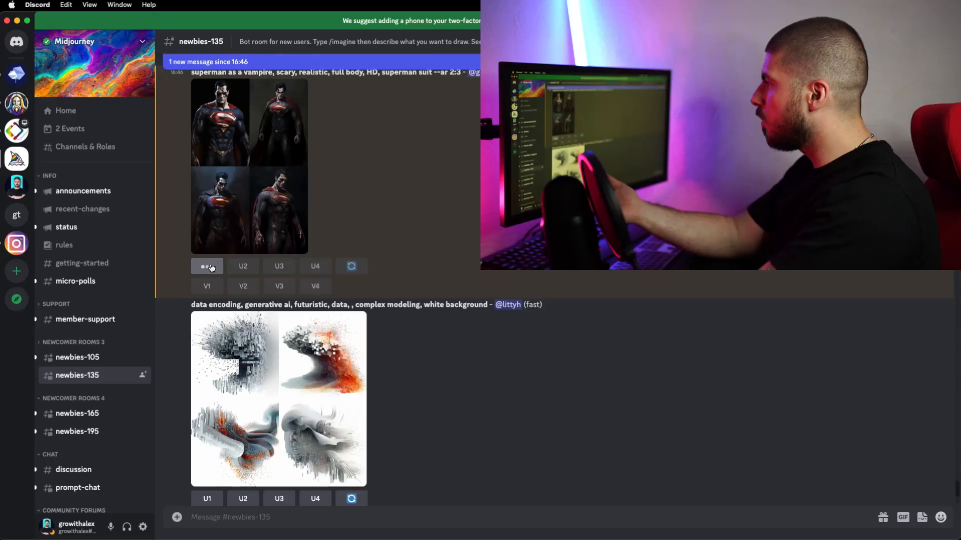
click(206, 265)
text(/imagine)
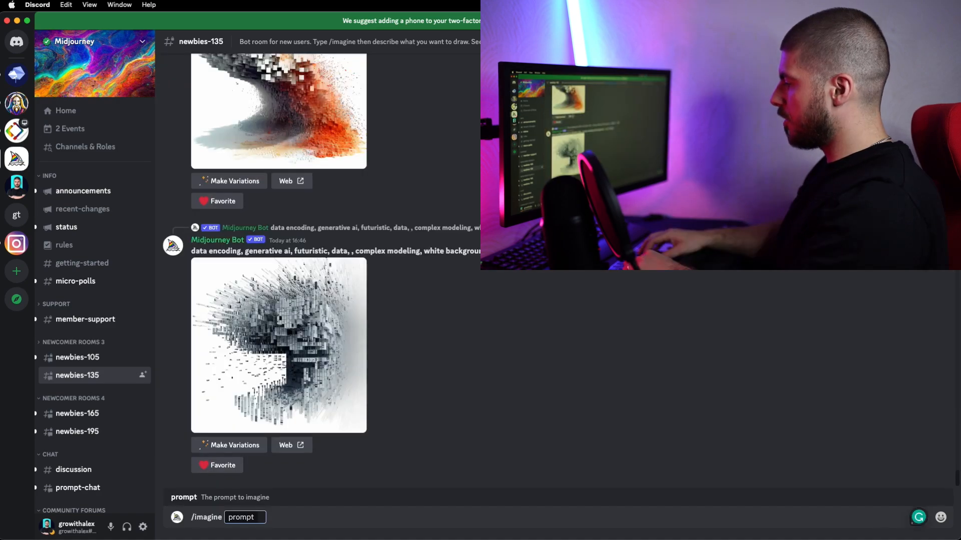
Step: Reuse the Superman prompt with 'aquaman' replacing 'superman' and bring up the upscaled result's actions
text(superman as a vampire, realistic, full body, HD, superman suit --ar 2:3)
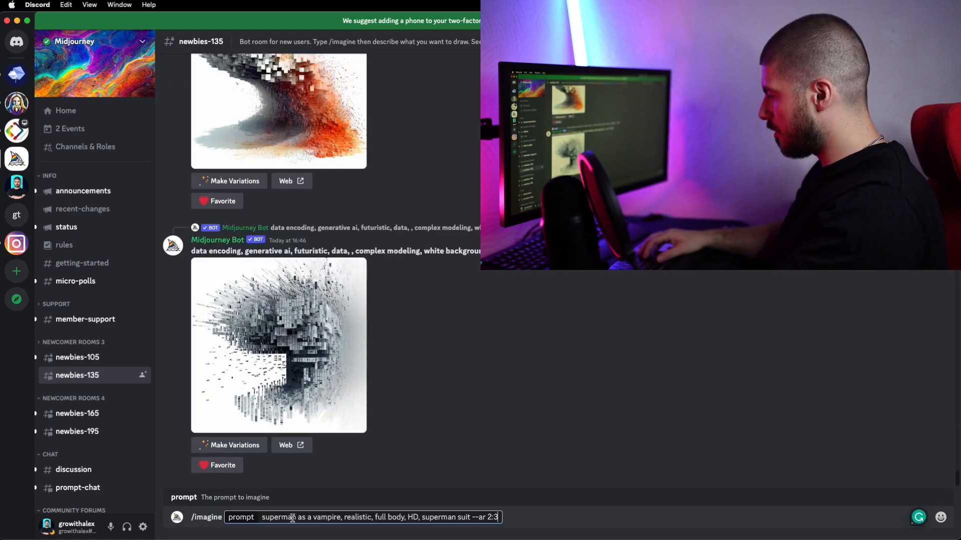
double_click(278, 517)
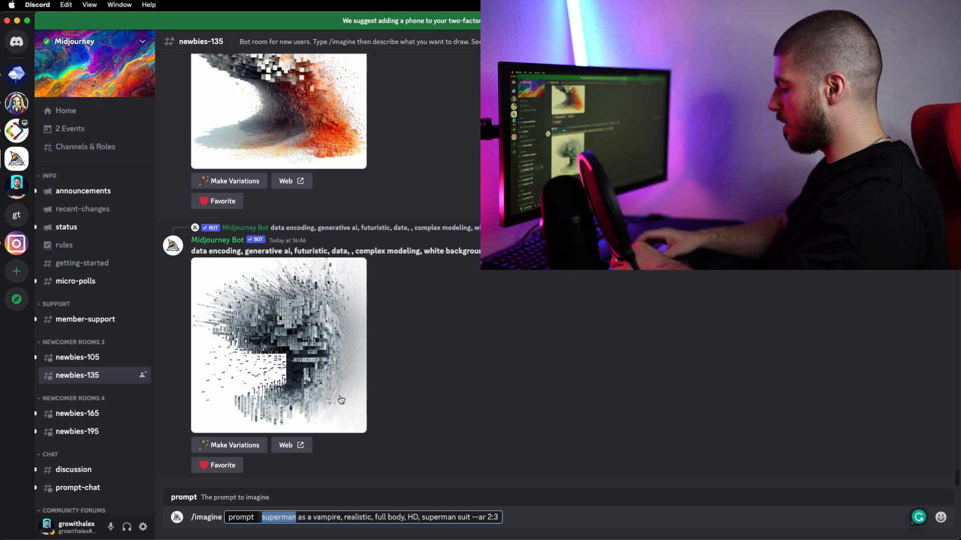
text(aquaman)
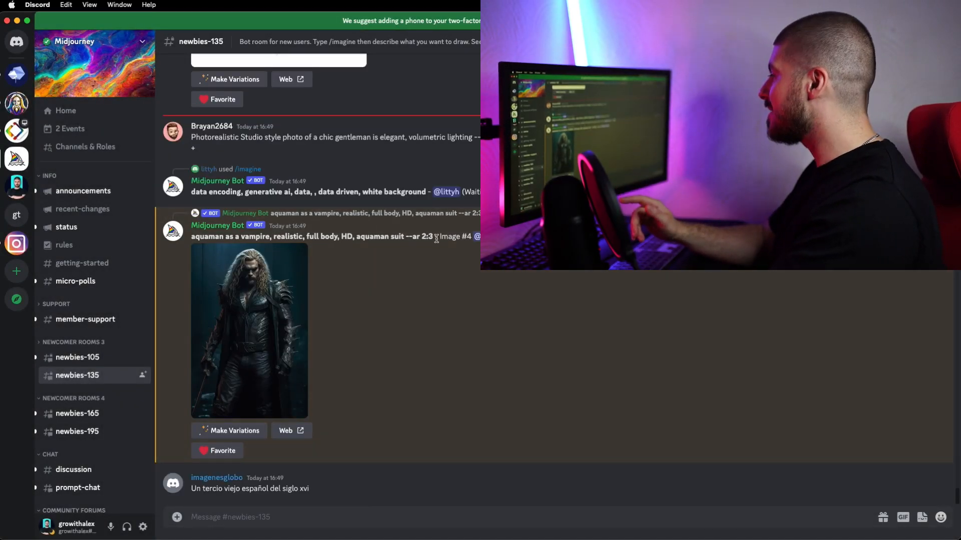
right_click(313, 235)
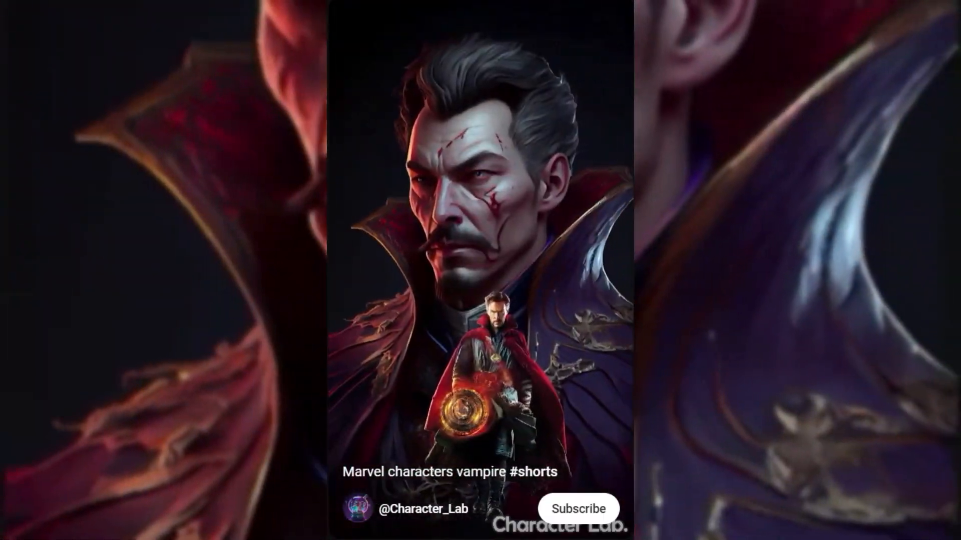
Step: Open the 'Marvel characters vampire #shorts' video on YouTube
click(181, 11)
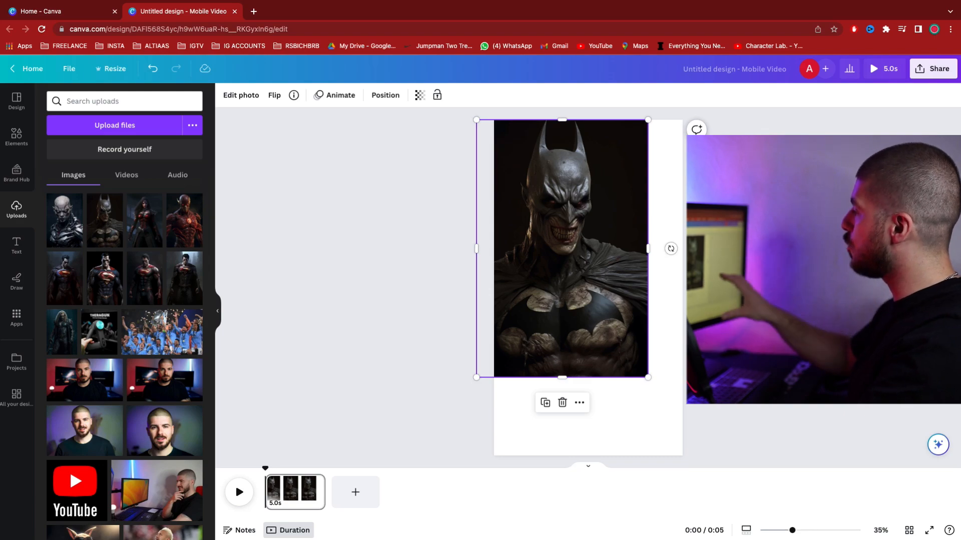
Step: Resize the vampire Batman image and pick a dark Batman photo from a Google 'batman' image search
drag(648, 376, 701, 456)
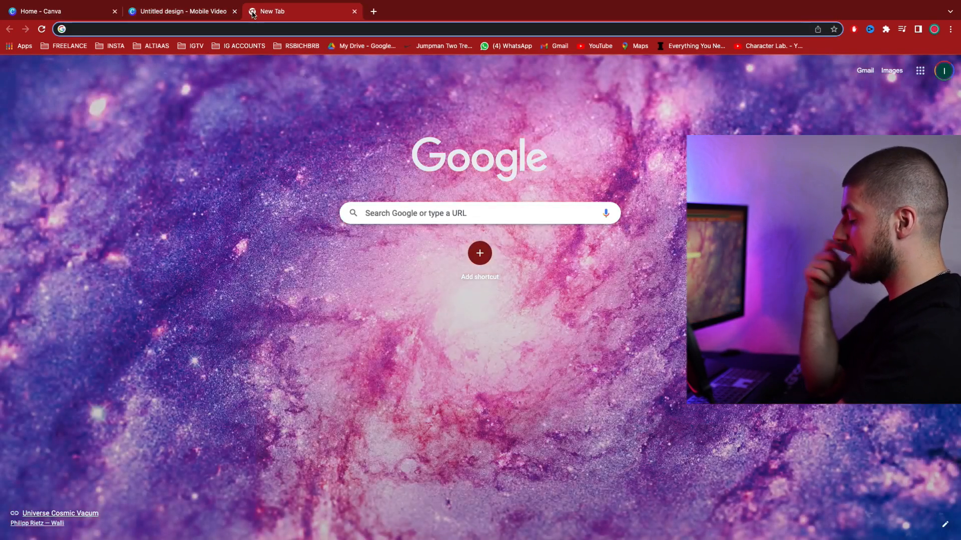
text(batman)
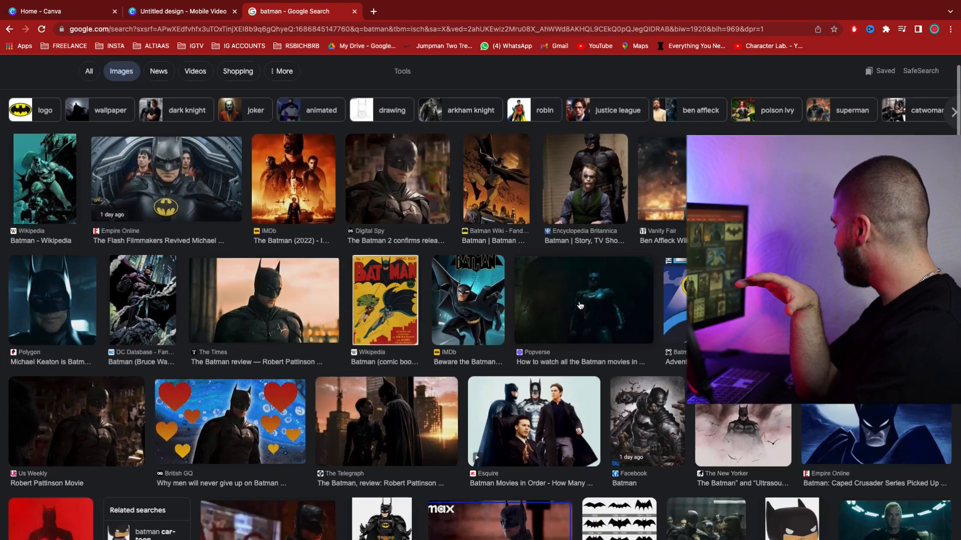
click(579, 300)
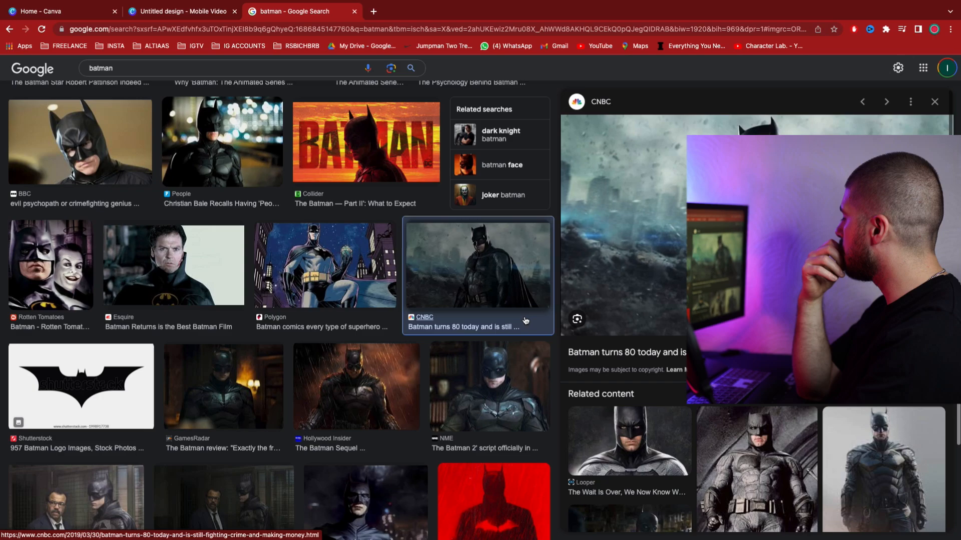
click(181, 11)
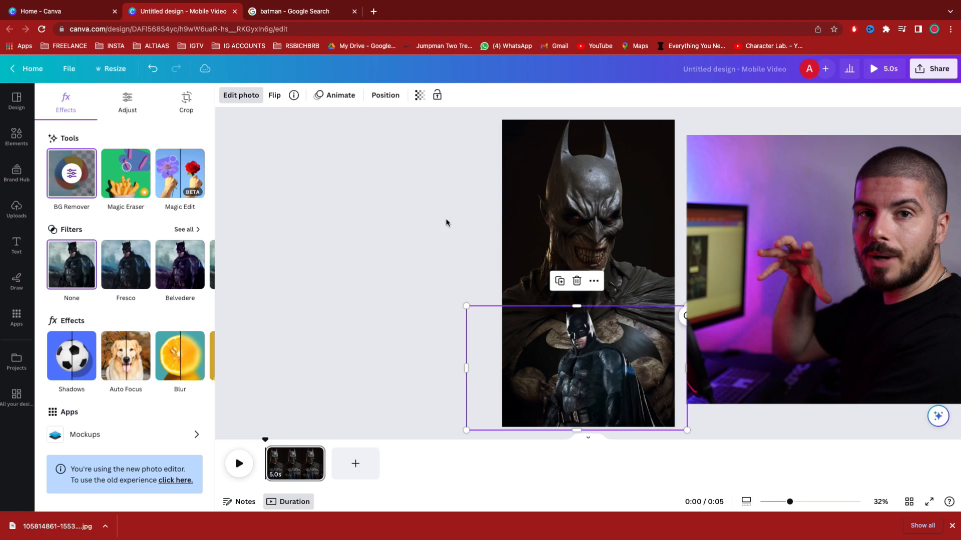
click(300, 12)
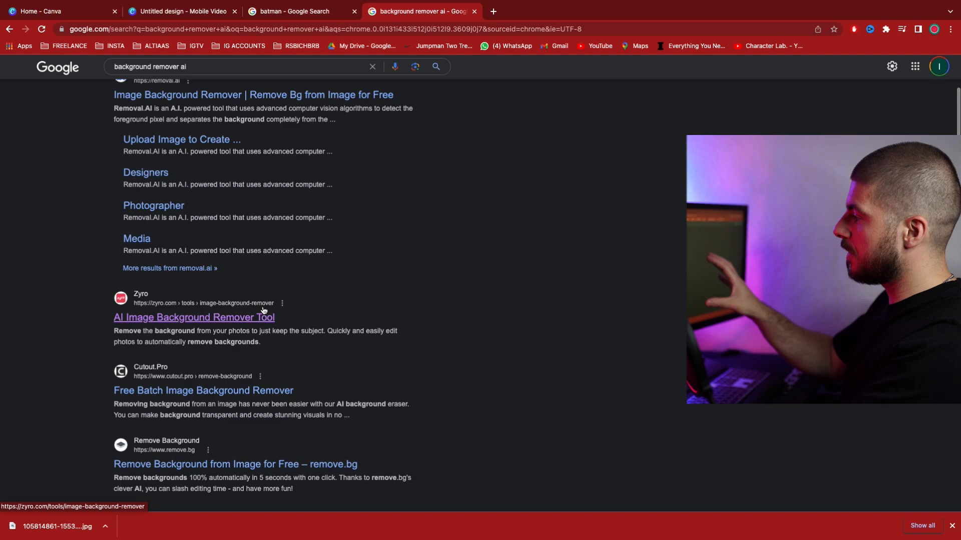
Step: Open Zyro's 'AI Image Background Remover Tool' from the search results
click(194, 316)
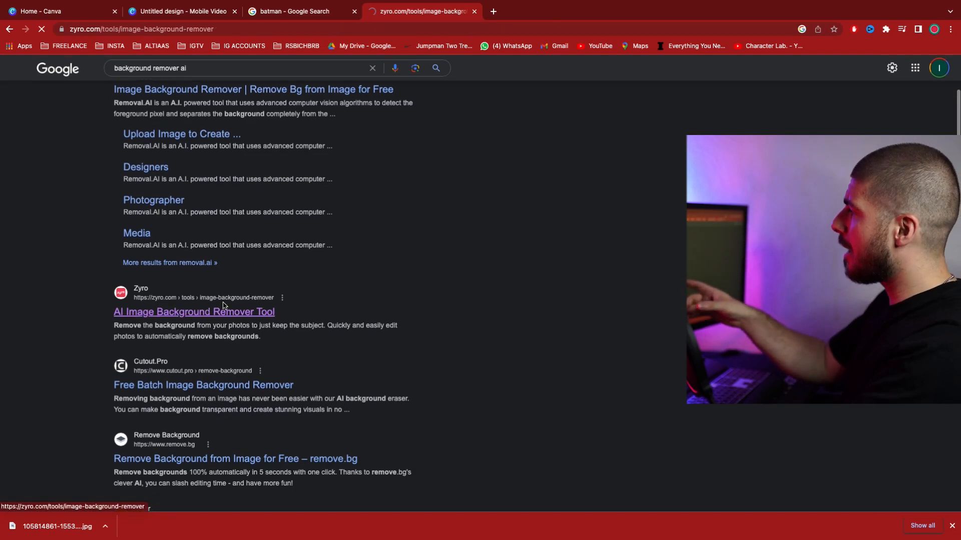
click(194, 312)
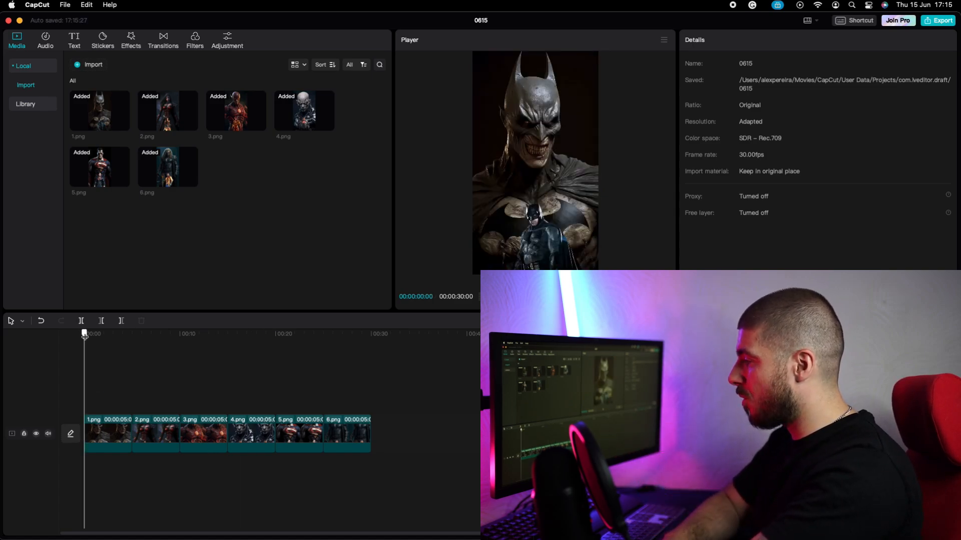
Step: Preview the timeline, then trim the hero image clips to about two seconds each
click(175, 333)
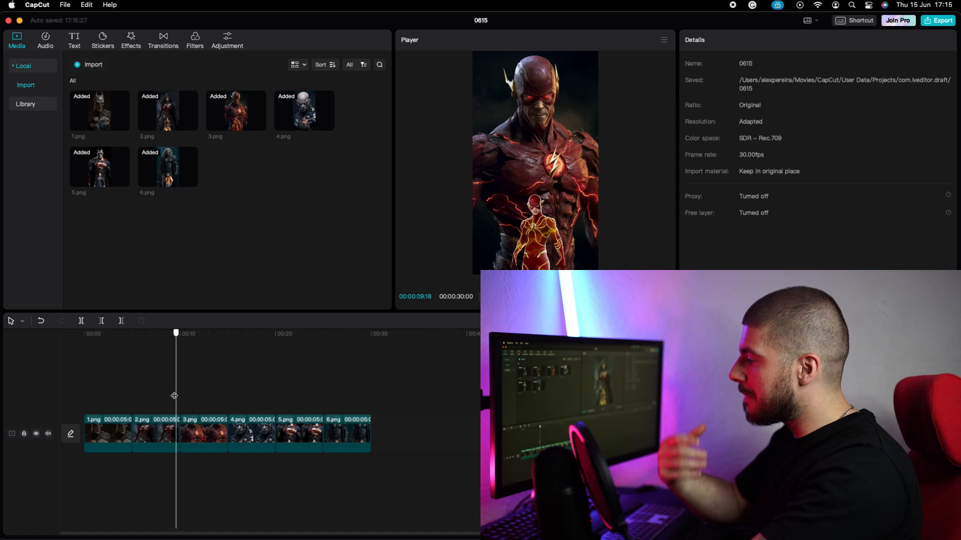
click(84, 333)
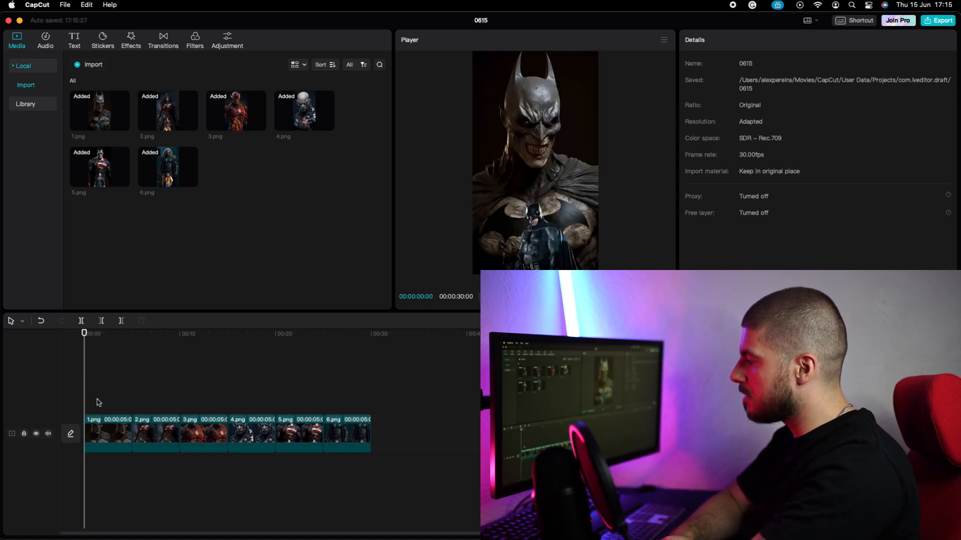
click(107, 434)
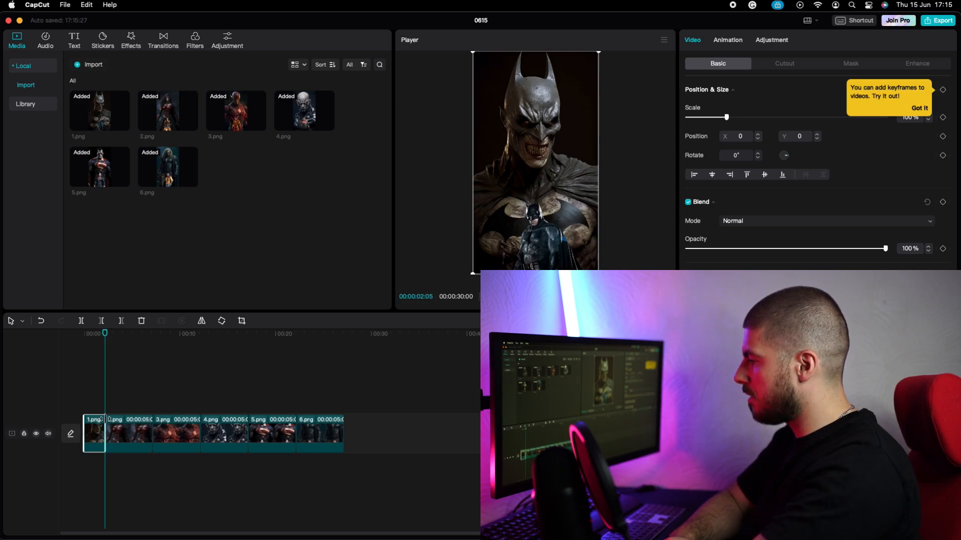
click(114, 431)
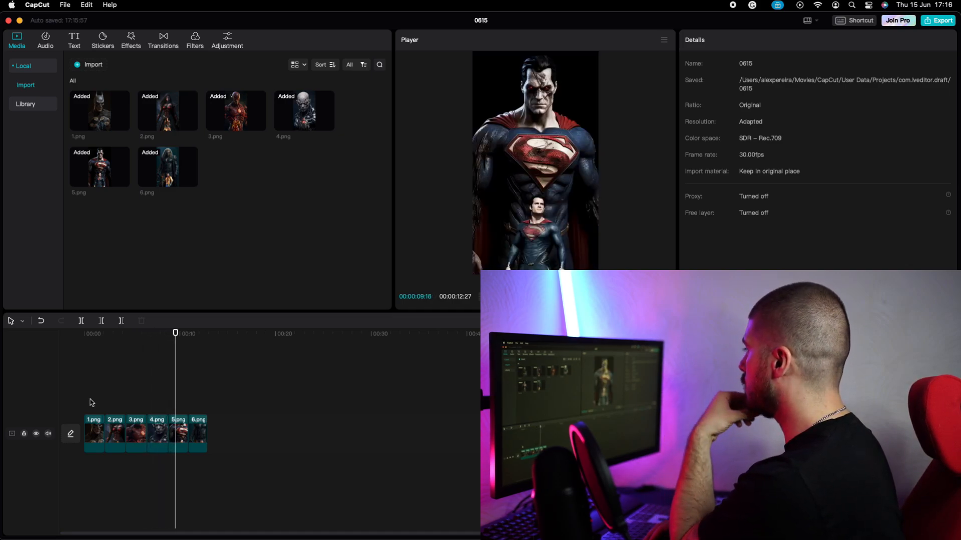
Step: Re-trim clips one through six until the timeline totals 00:00:14:02
click(152, 431)
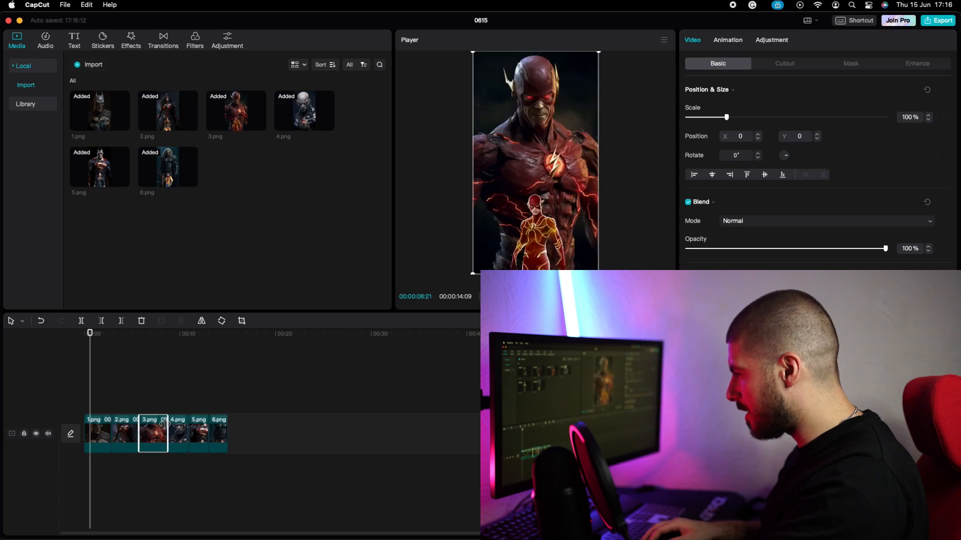
click(181, 432)
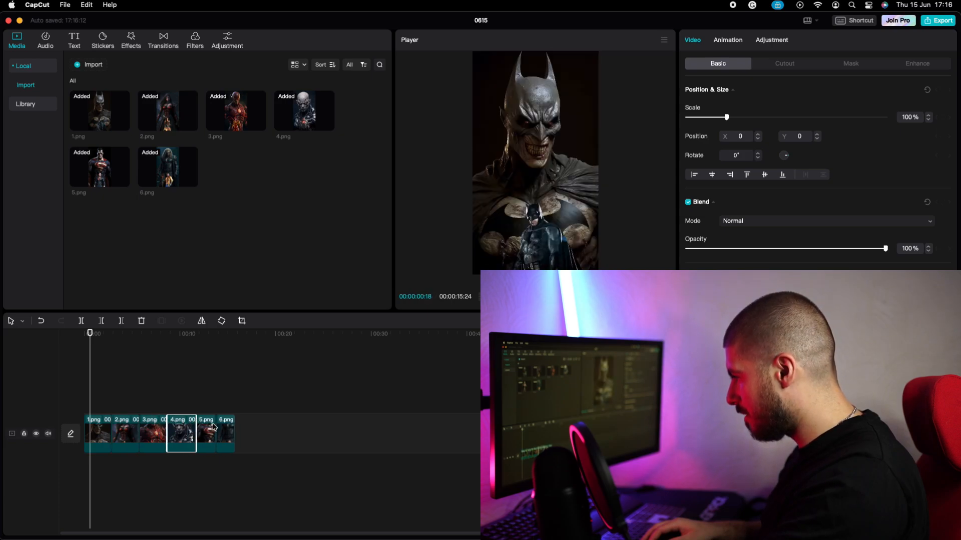
click(208, 433)
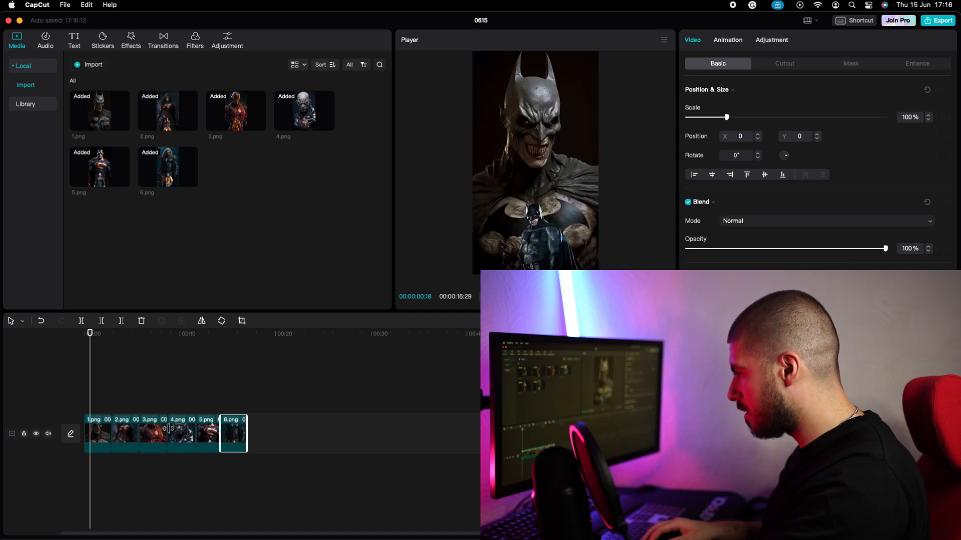
click(150, 434)
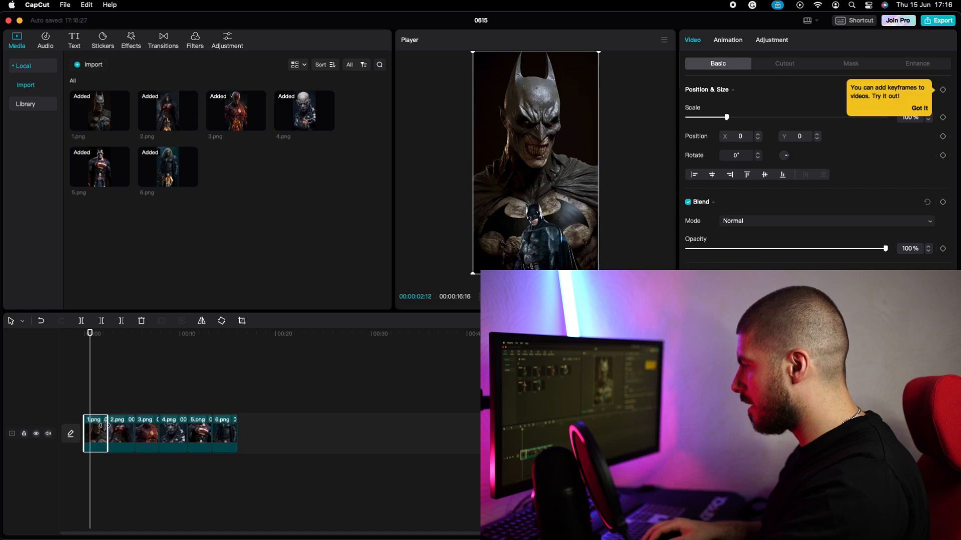
click(164, 432)
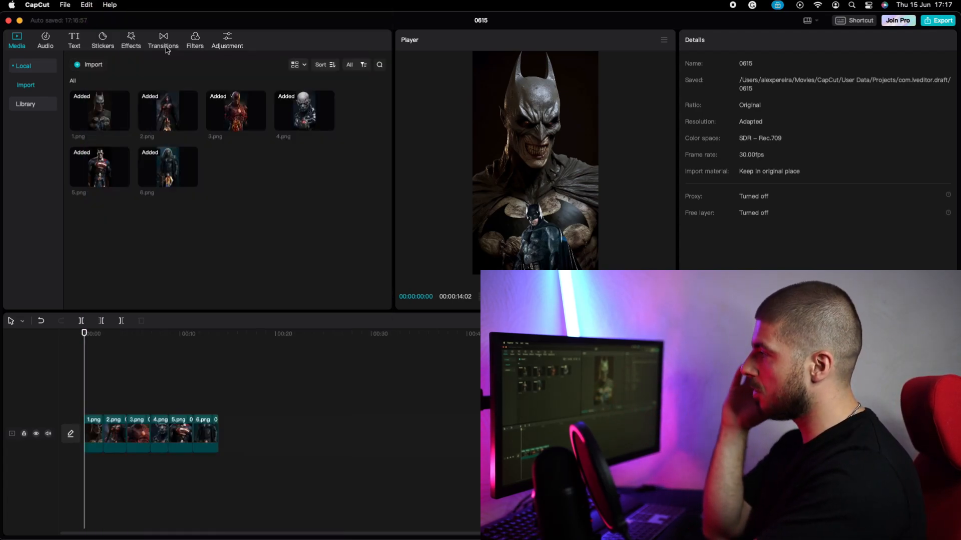
Step: Browse Movement, Basic and Glitch transitions and place one between each clip pair
click(163, 40)
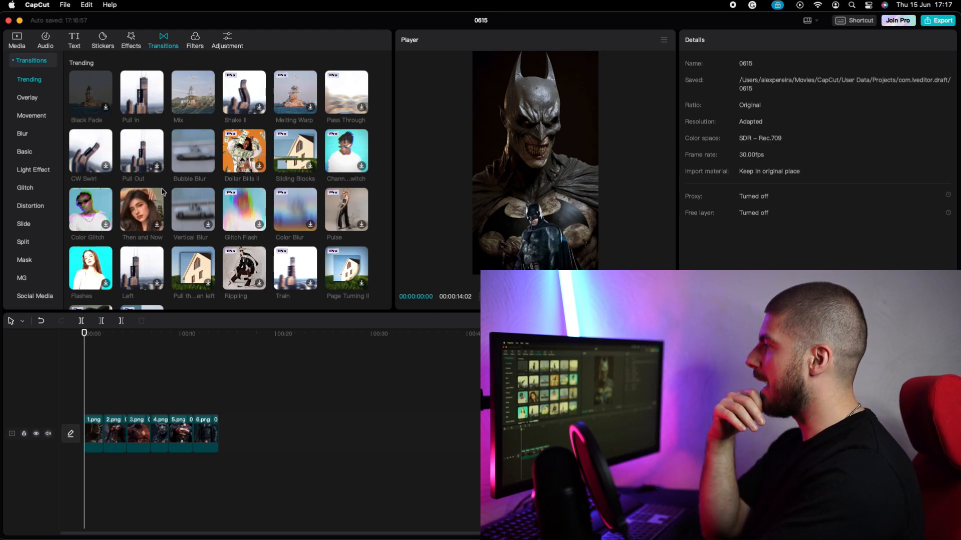
click(31, 115)
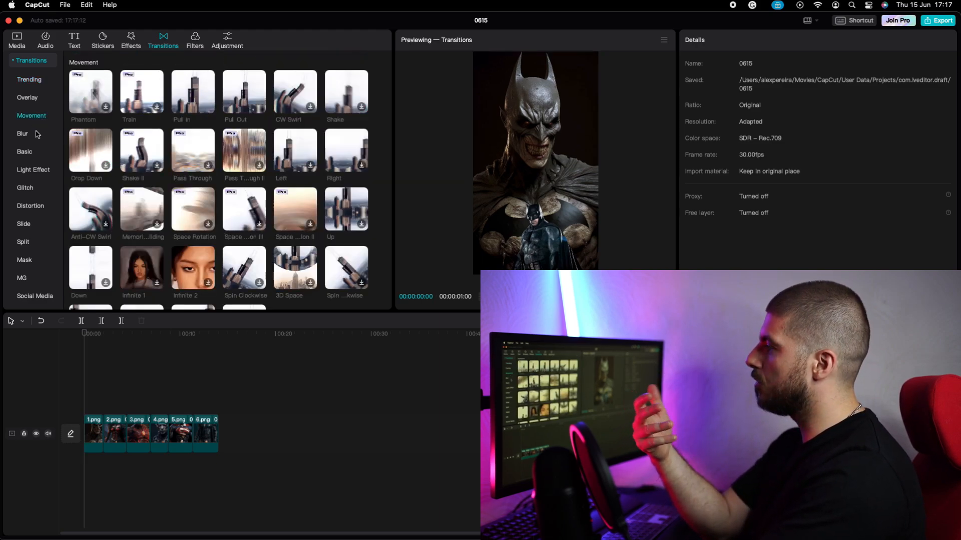
click(25, 151)
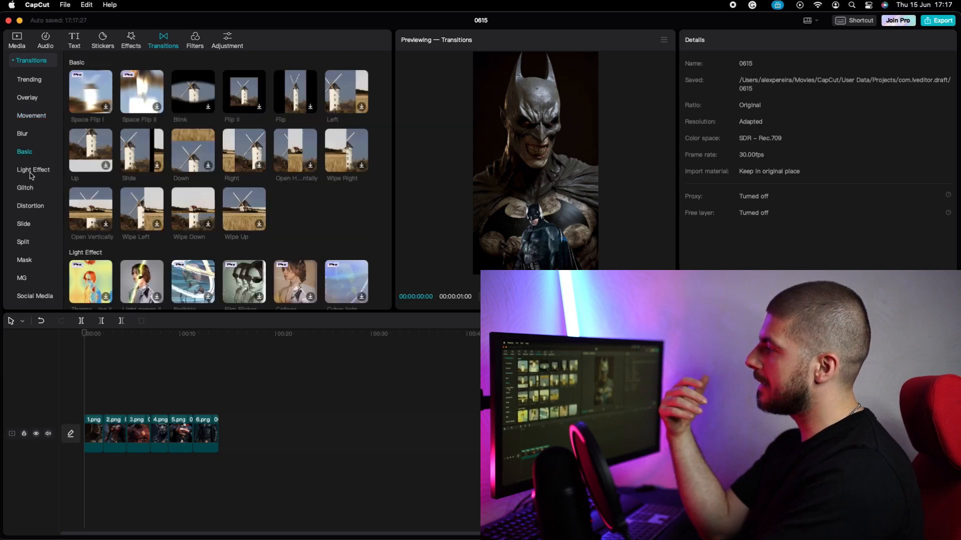
click(25, 187)
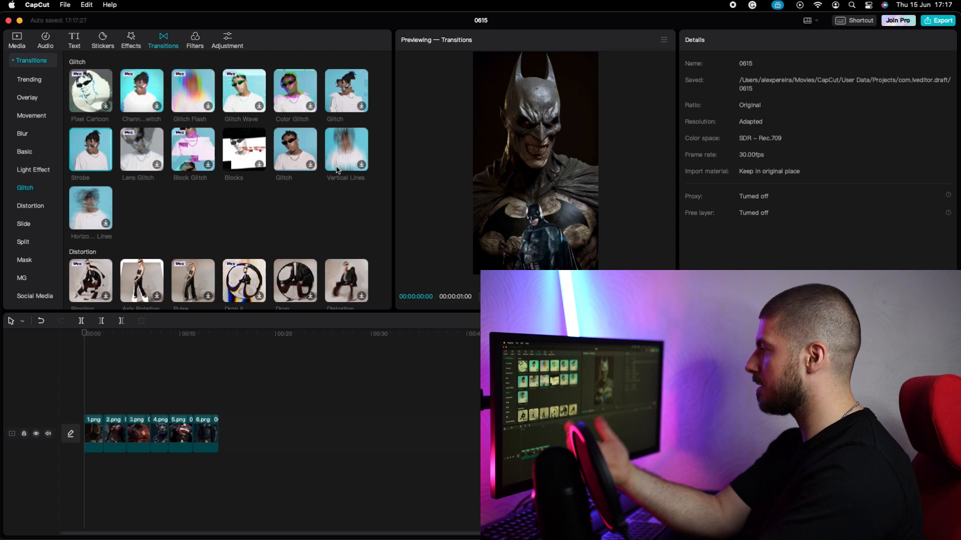
click(24, 151)
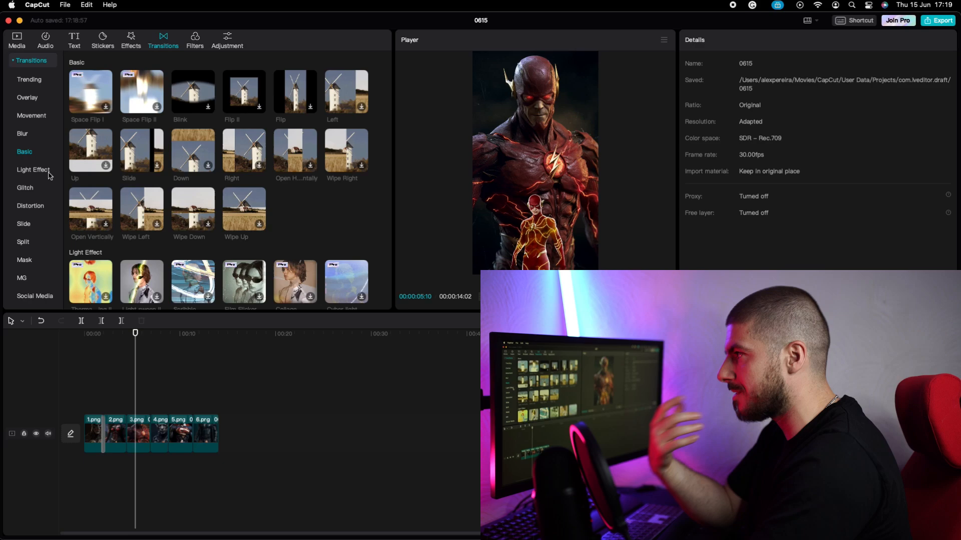
click(31, 115)
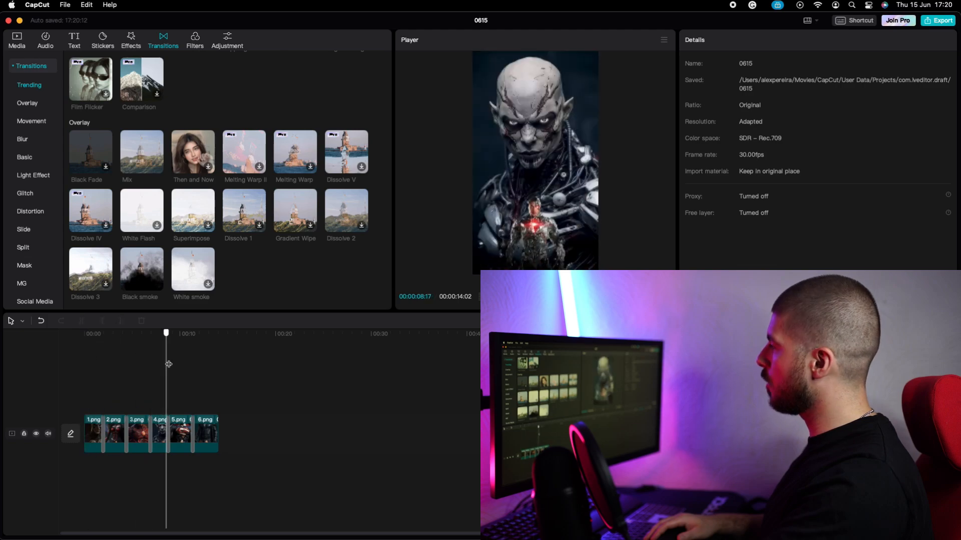
Step: Add Epic Rock Trailer.mp3 as an audio track trimmed to the 14-second sequence
click(44, 40)
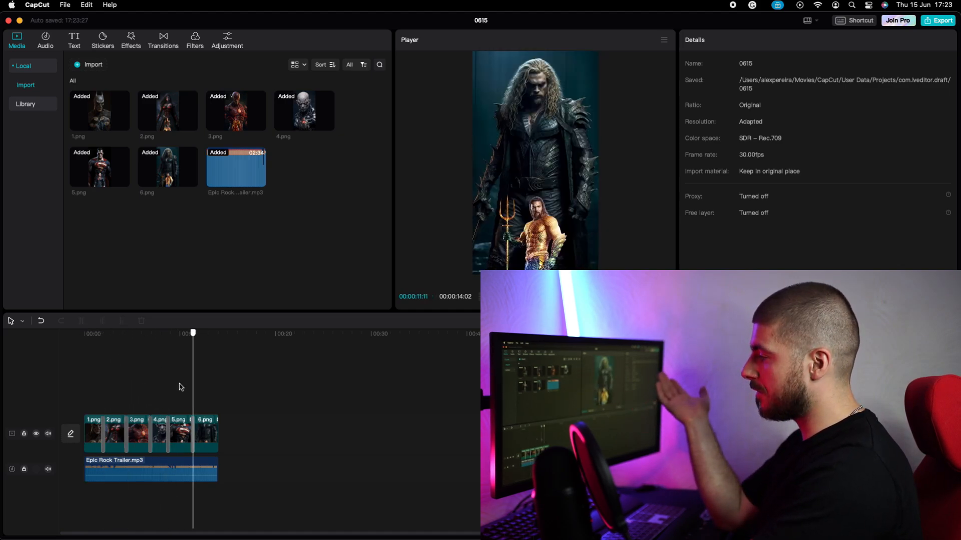
click(131, 40)
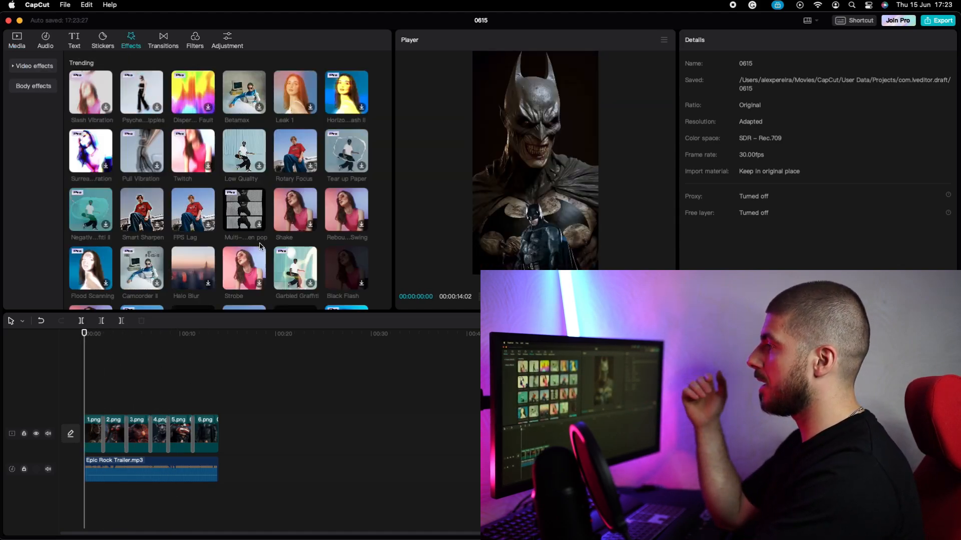